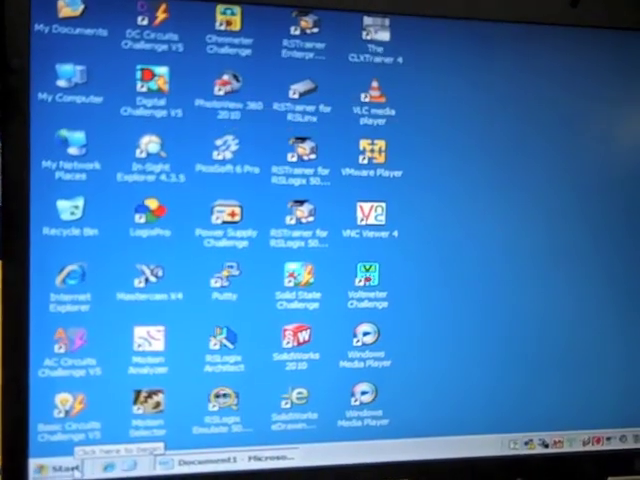
Show all network connections and bring up the context menu for Local Area Connection
click(72, 460)
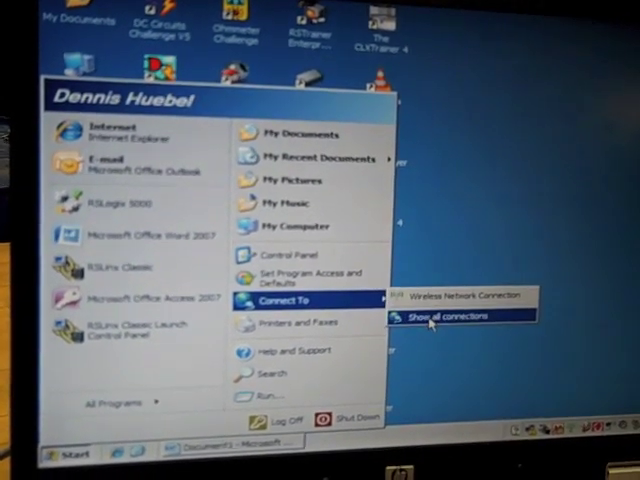
click(432, 316)
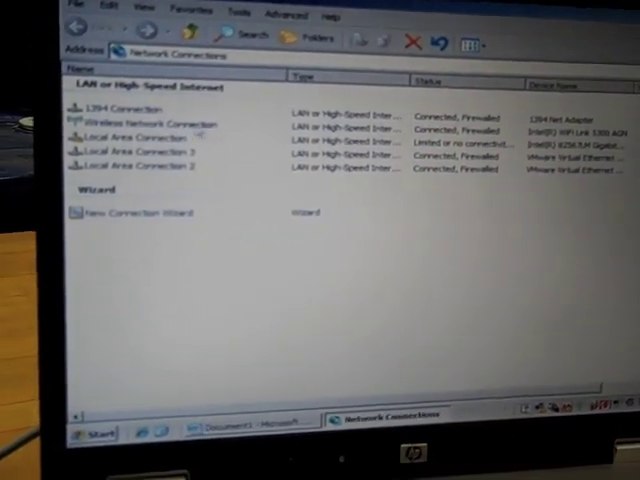
click(130, 146)
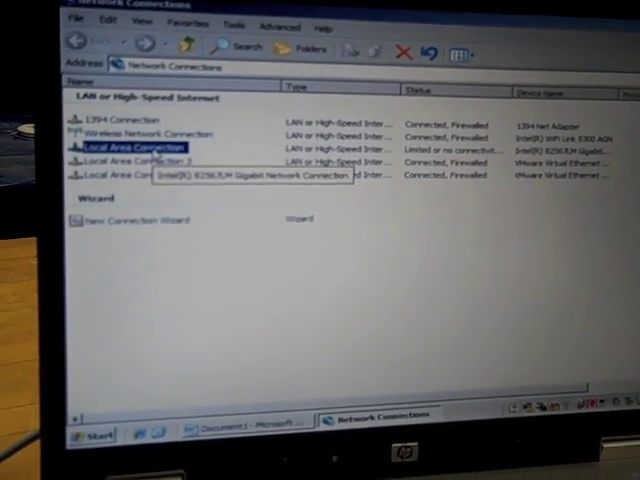
right_click(130, 148)
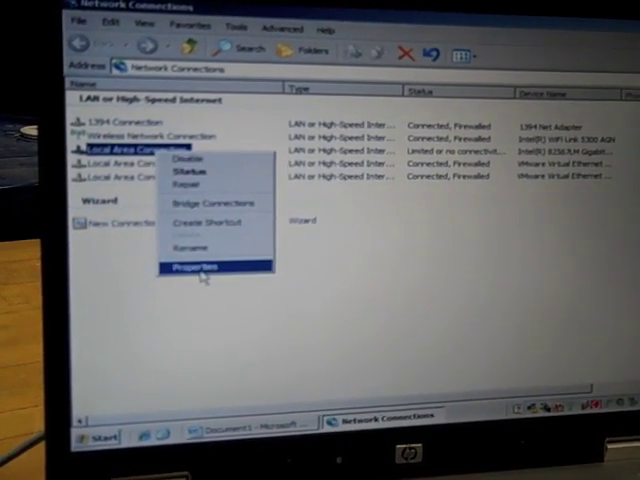
In the adapter's TCP/IP properties enter static address 192.168.1.7 with mask 255.255.255.0
click(192, 266)
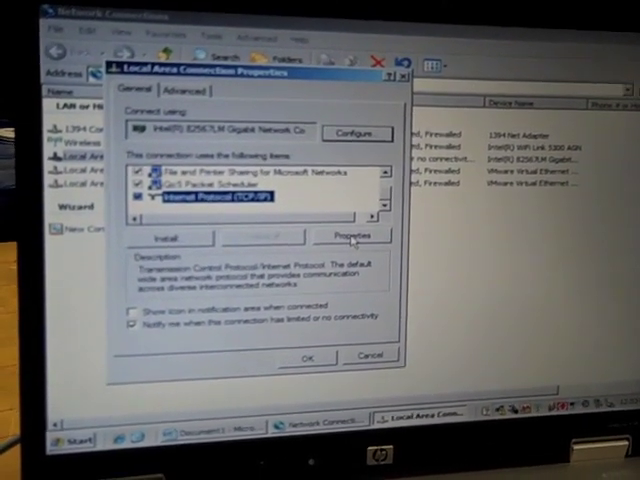
click(352, 236)
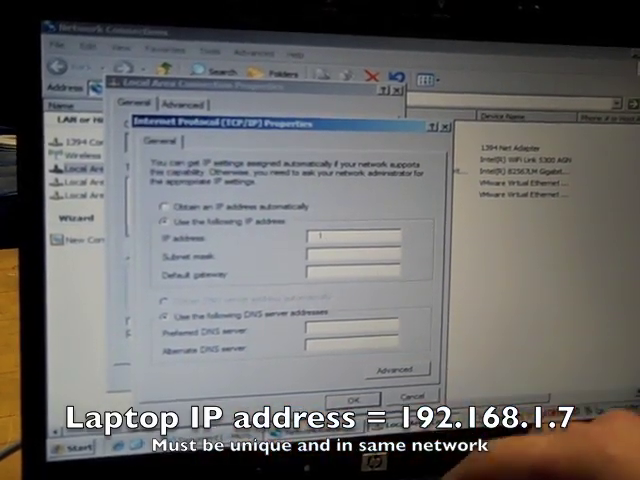
text(192 . 168)
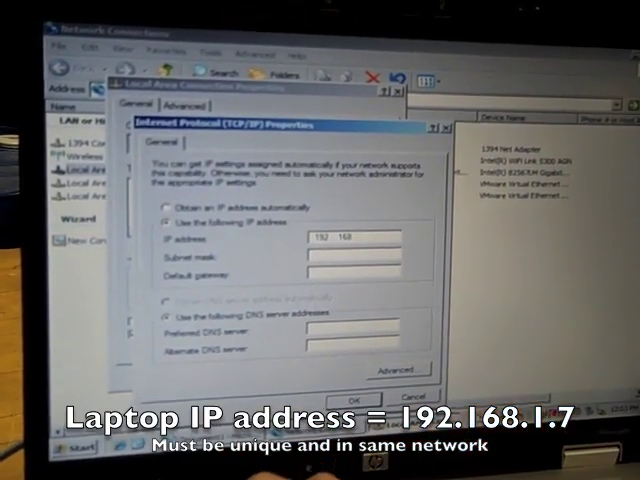
text(1)
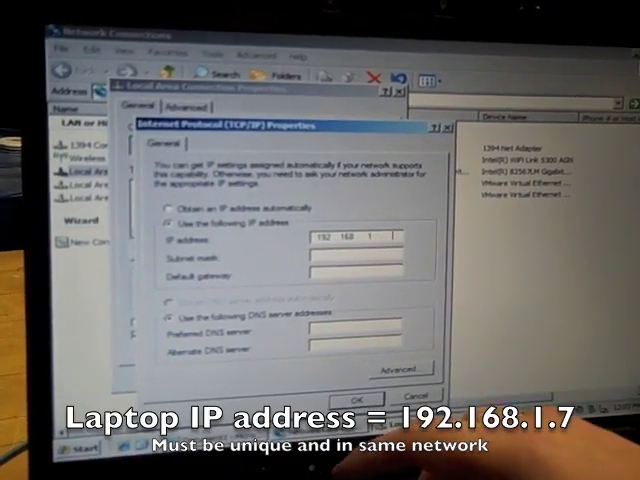
text(7)
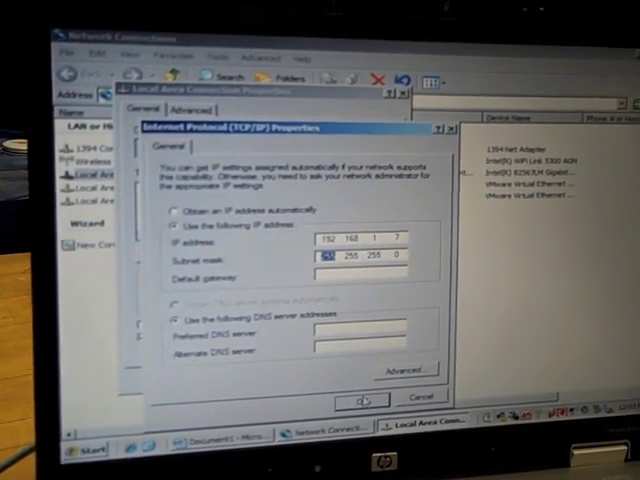
Confirm the static IP, close the adapter properties and return to RSLinx Classic Gateway
click(360, 400)
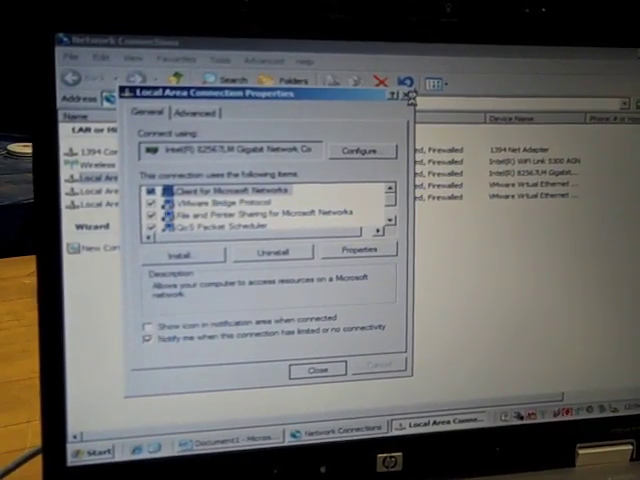
click(316, 370)
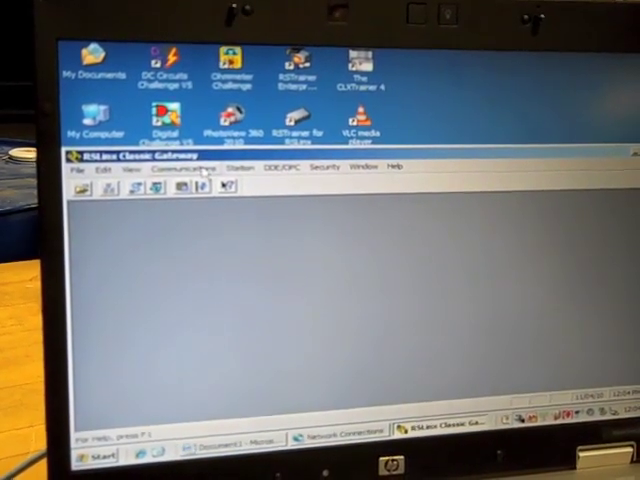
Add EtherNet/IP driver AB_ETHIP-1 set to Browse Local Subnet on the gigabit adapter
click(184, 168)
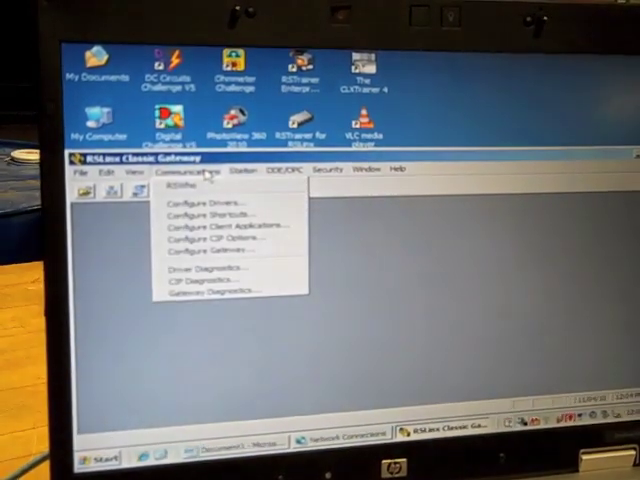
mouse_move(196, 202)
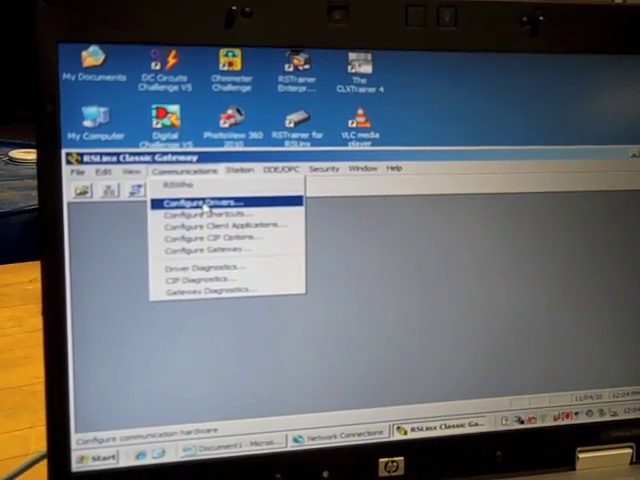
click(198, 204)
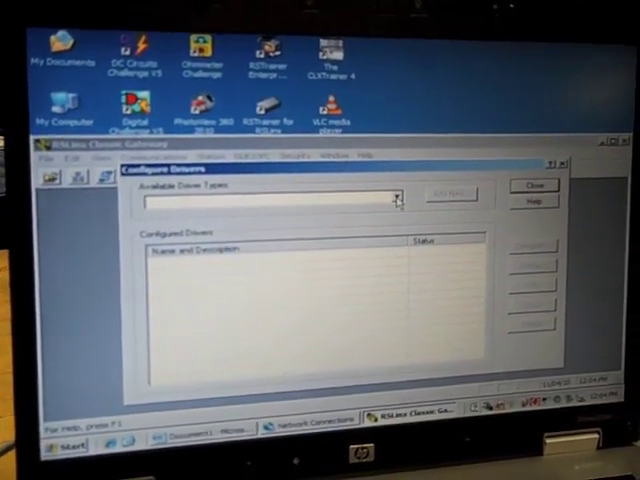
click(402, 196)
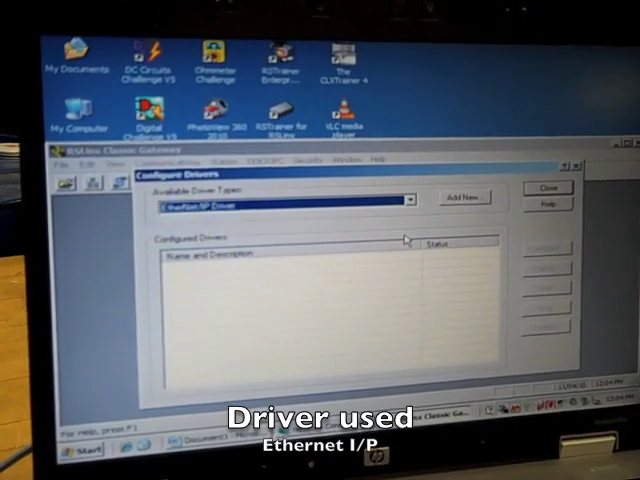
click(462, 198)
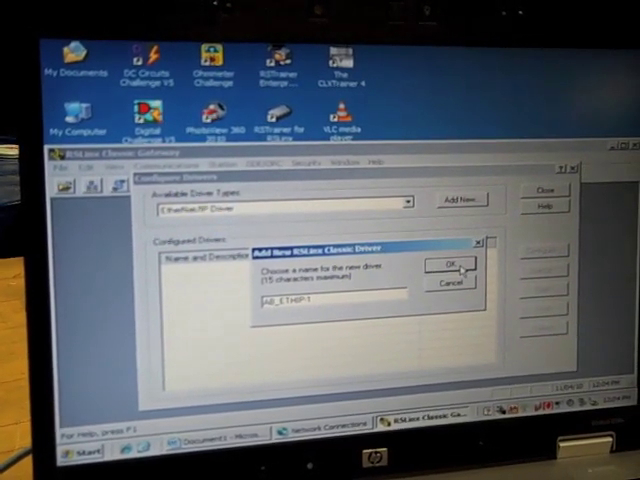
click(448, 264)
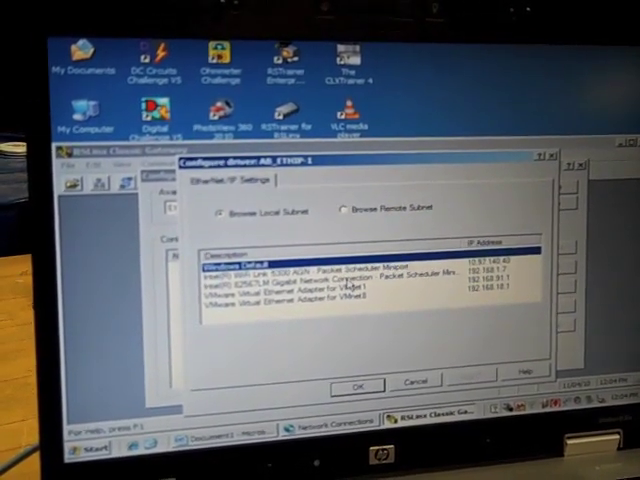
click(360, 284)
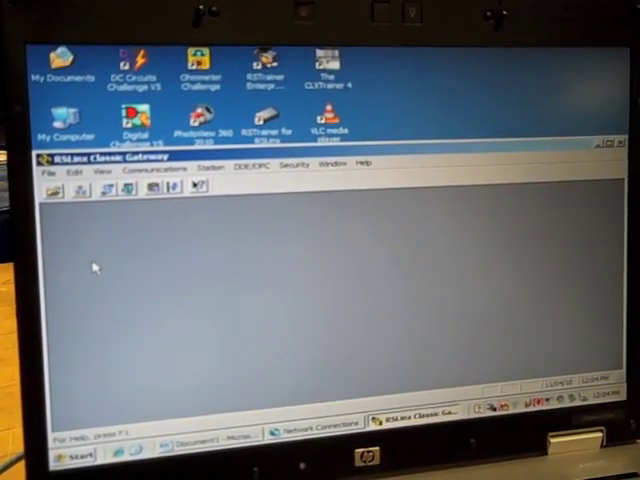
Launch RSWho and expand AB_ETHIP-1's 192.168.1.x node to list the 1756 backplane modules
click(152, 168)
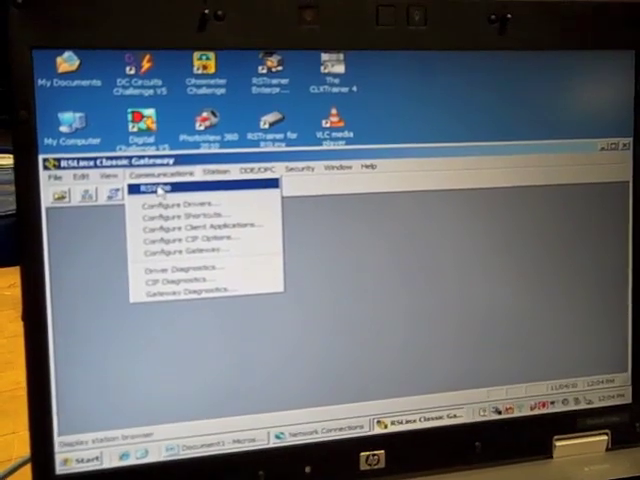
click(156, 186)
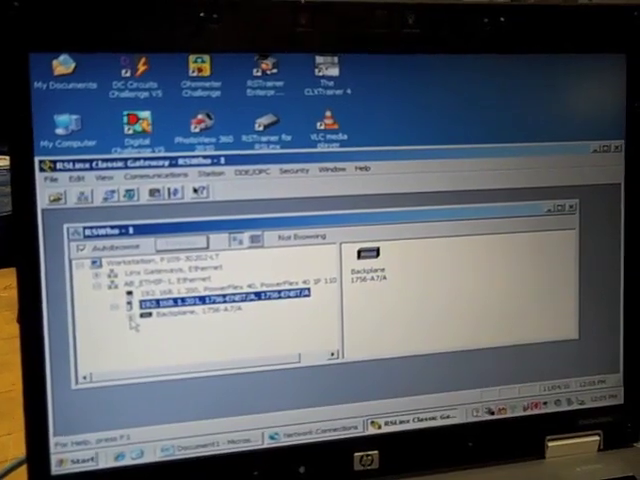
click(118, 320)
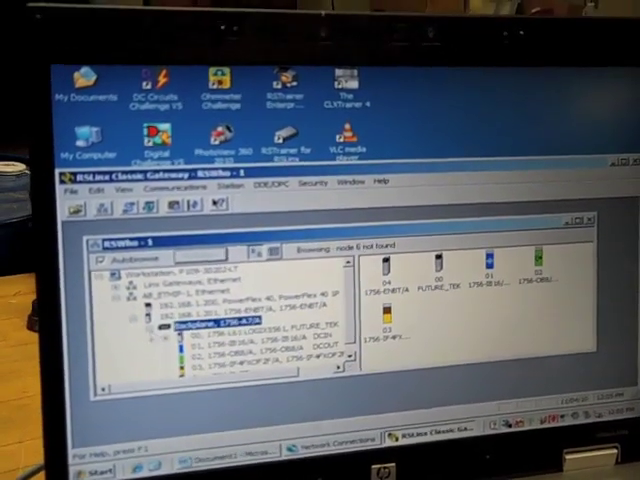